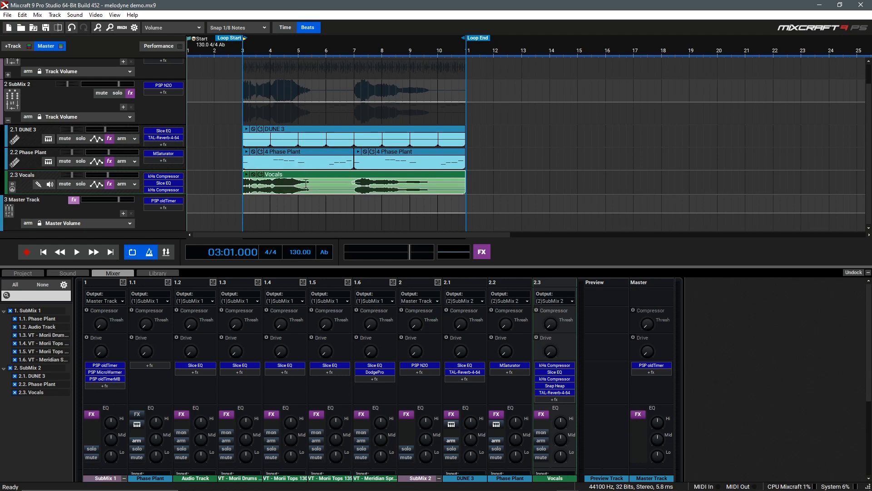
- Load the Vocals clip into Melodyne so its detected notes appear as pitch blobs
click(298, 162)
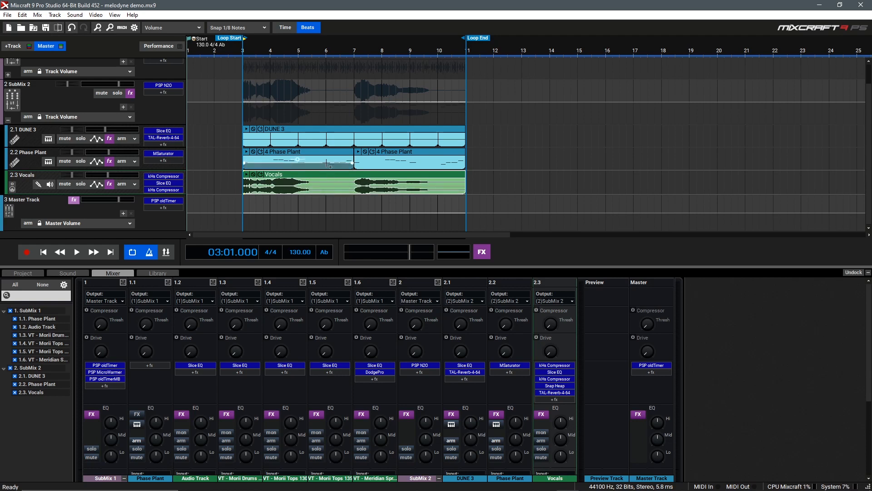
click(77, 252)
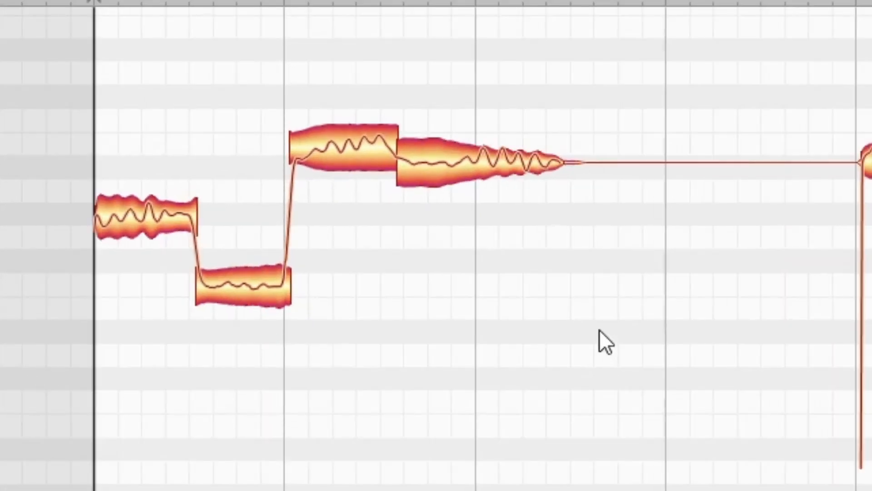
mouse_move(666, 219)
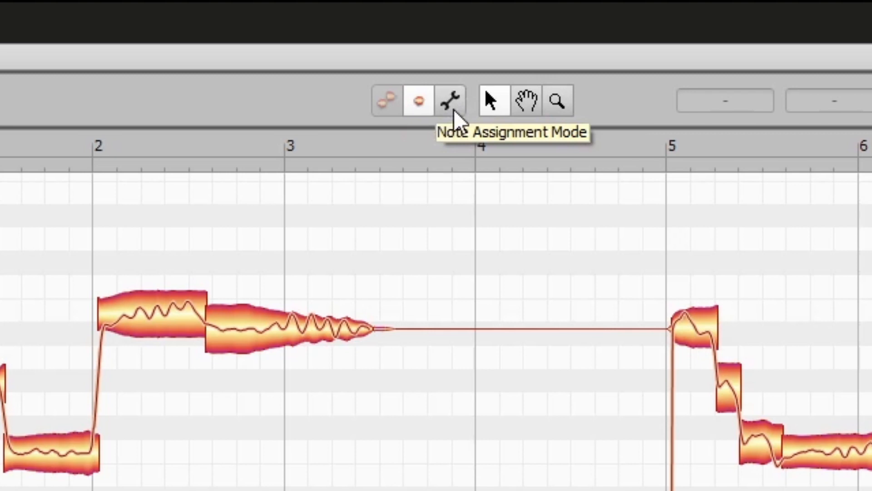
mouse_move(419, 101)
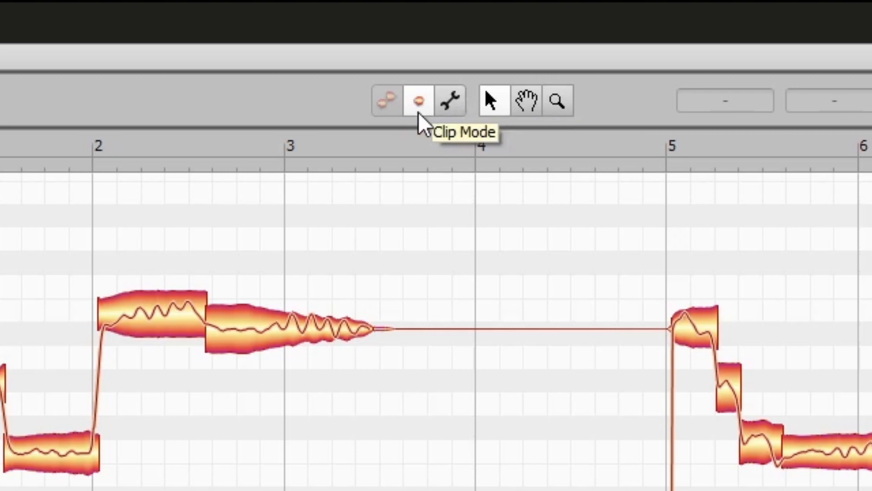
mouse_move(490, 159)
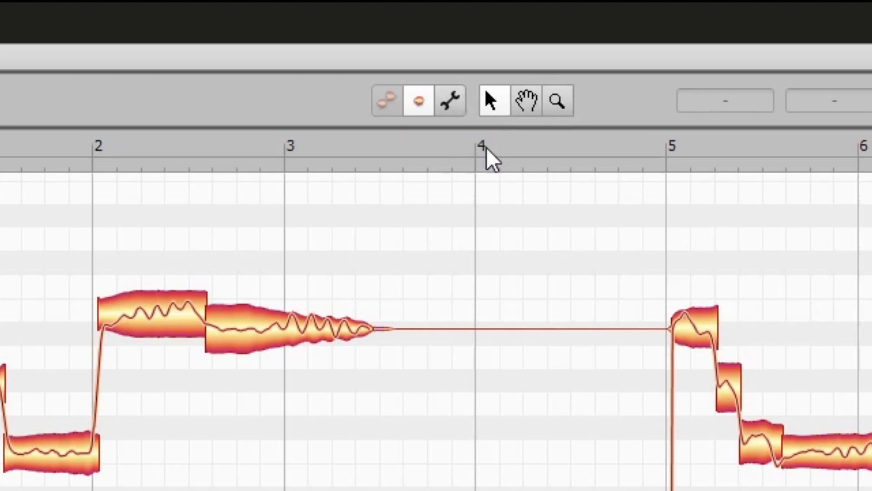
mouse_move(493, 100)
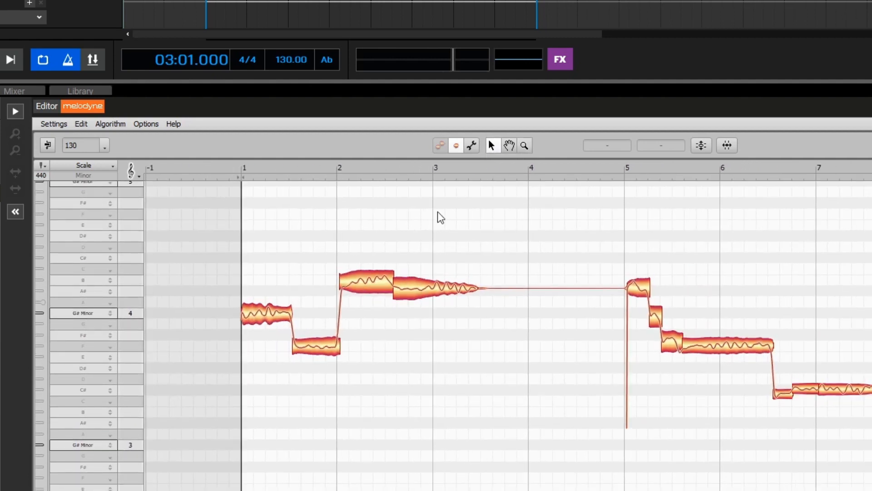
mouse_move(360, 277)
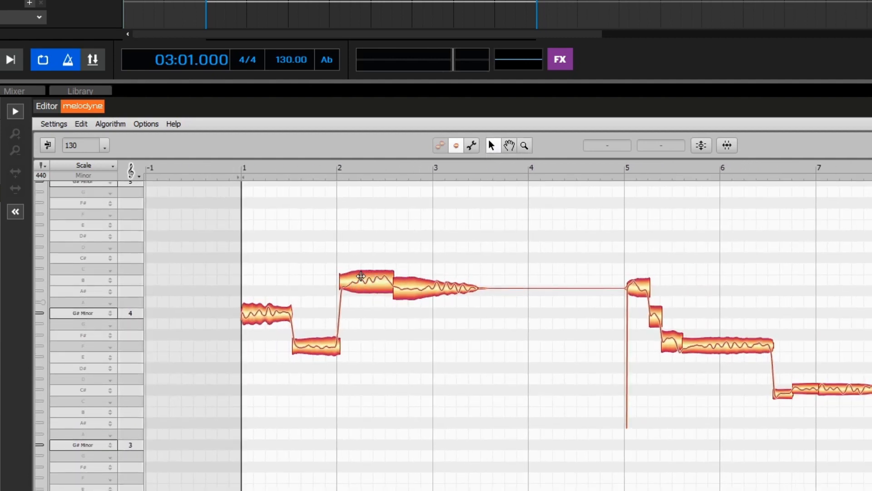
mouse_move(372, 299)
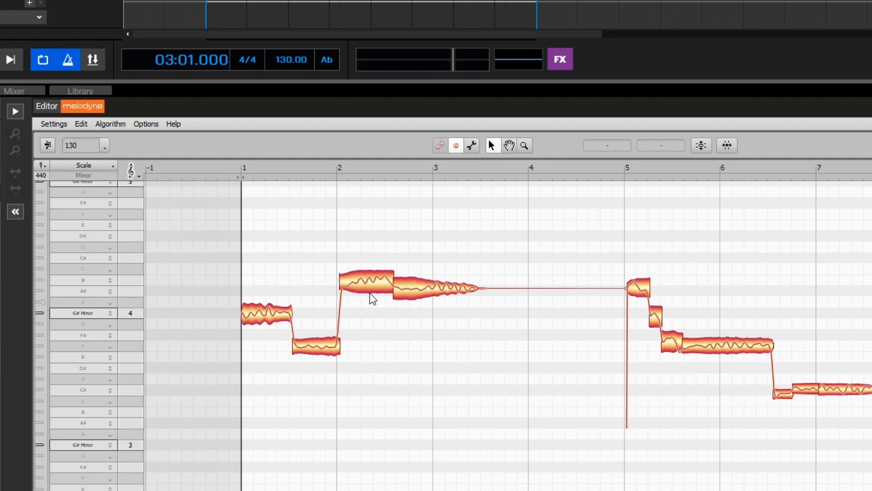
mouse_move(374, 277)
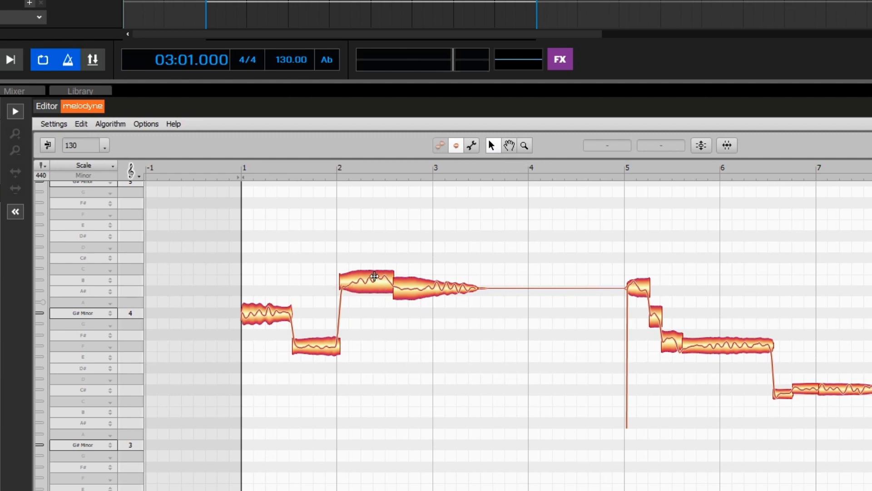
click(366, 284)
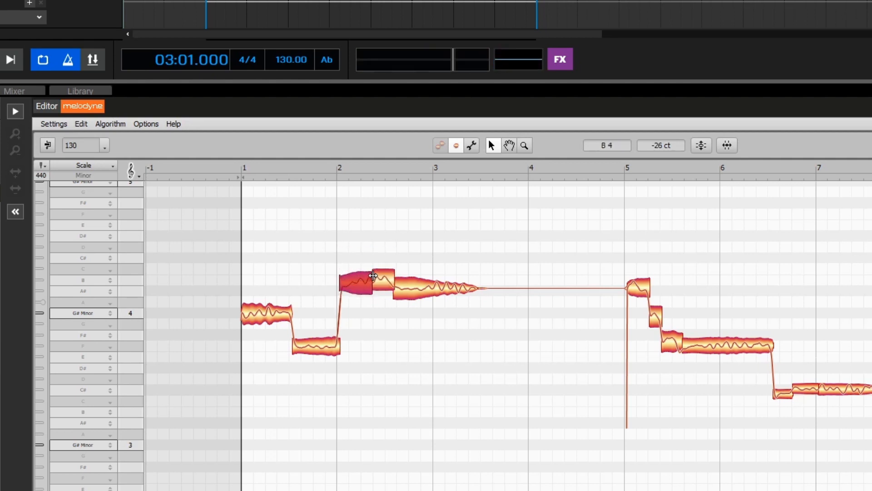
drag(370, 283, 334, 283)
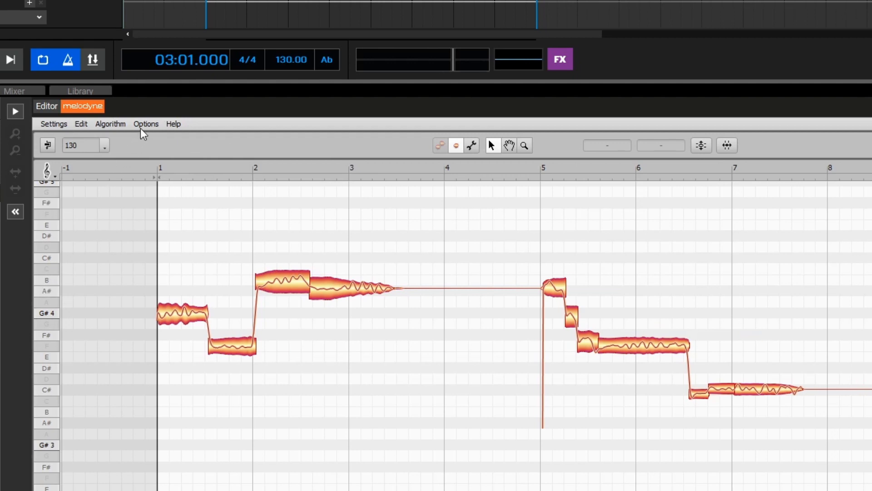
- Display Melodyne's scale editor column alongside the notes on G# Minor
click(146, 124)
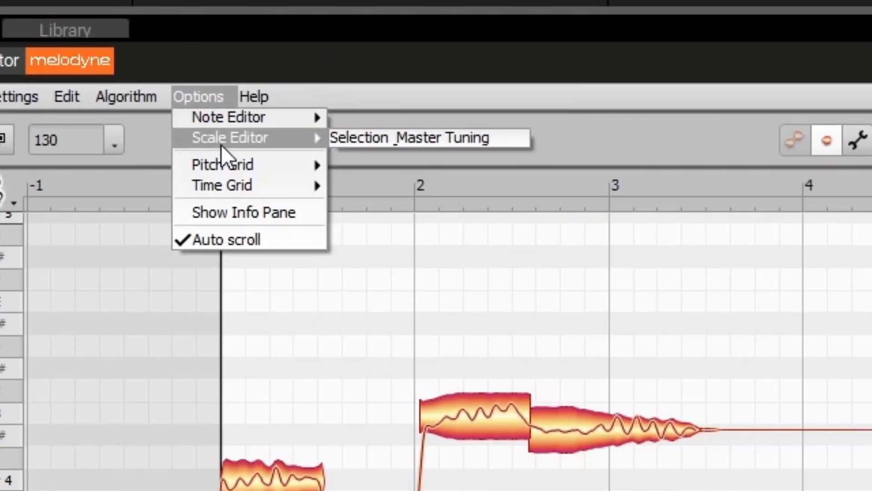
mouse_move(362, 145)
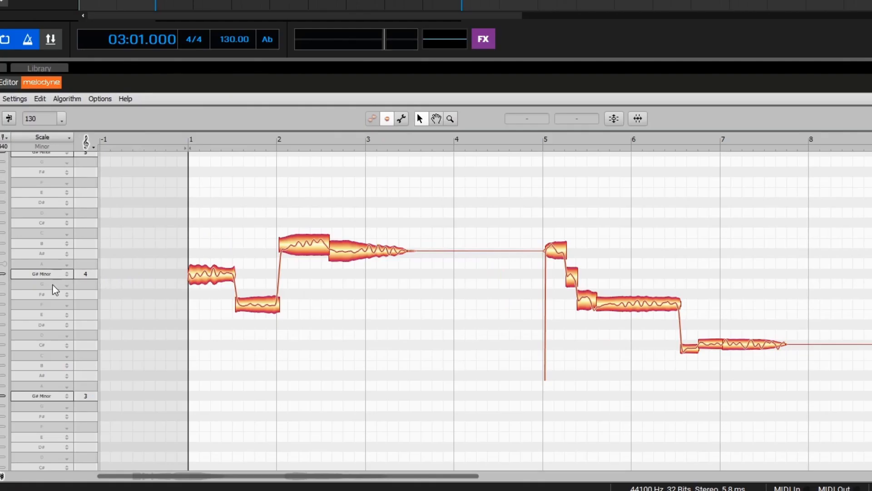
mouse_move(54, 284)
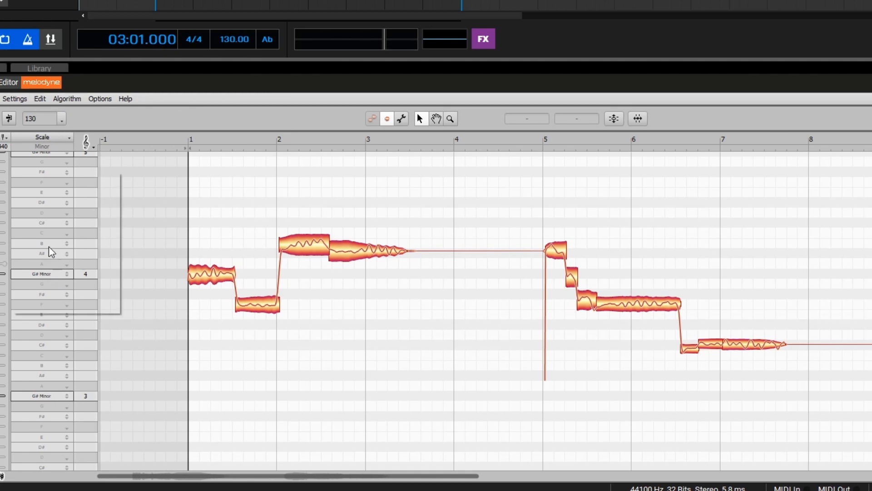
click(42, 243)
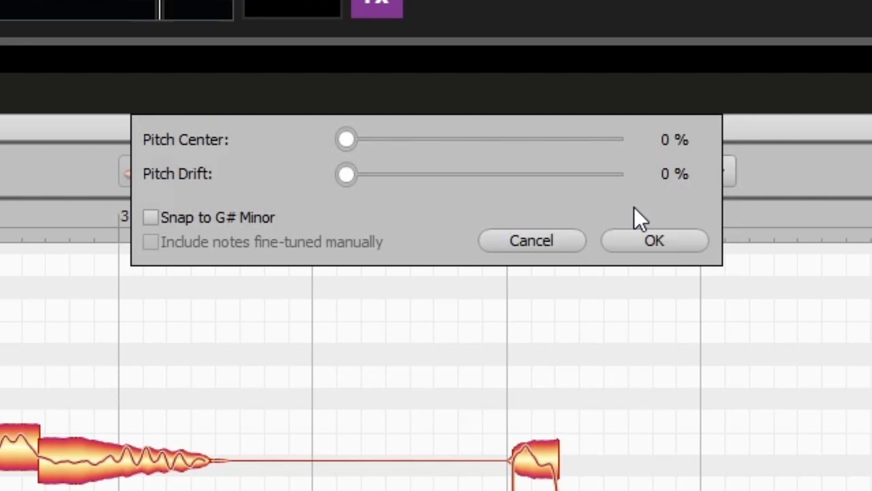
mouse_move(345, 166)
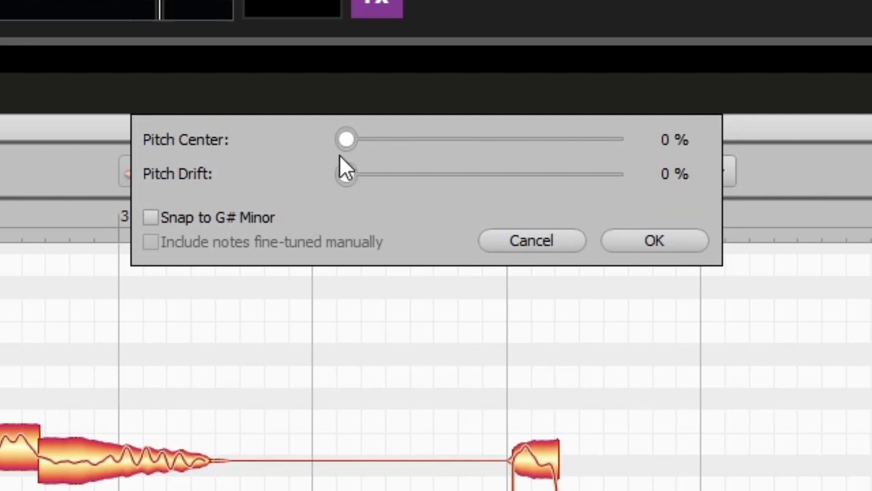
- Set Pitch Center and Pitch Drift to 100% and snap notes to G# Minor
click(654, 241)
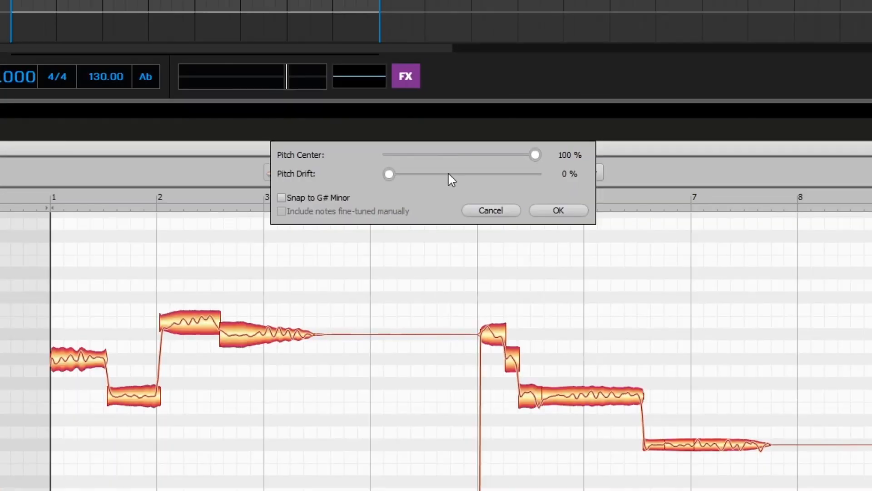
mouse_move(389, 183)
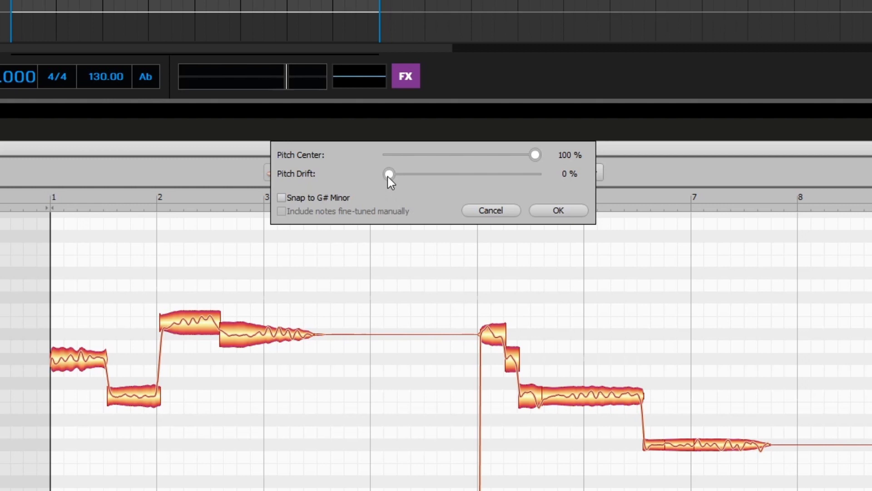
mouse_move(179, 327)
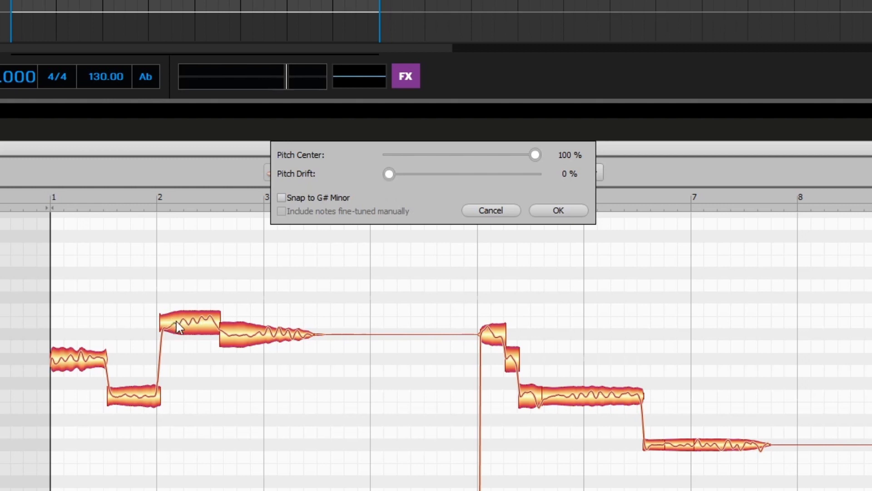
mouse_move(399, 181)
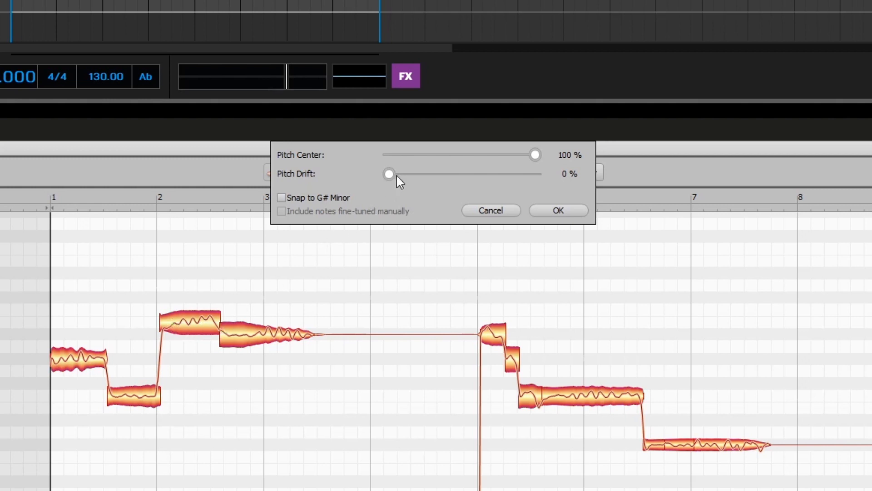
drag(389, 173, 535, 173)
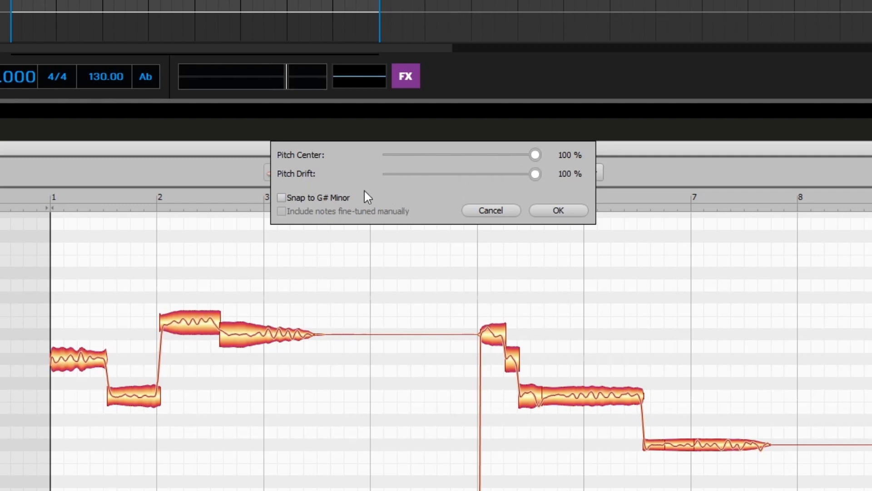
click(282, 197)
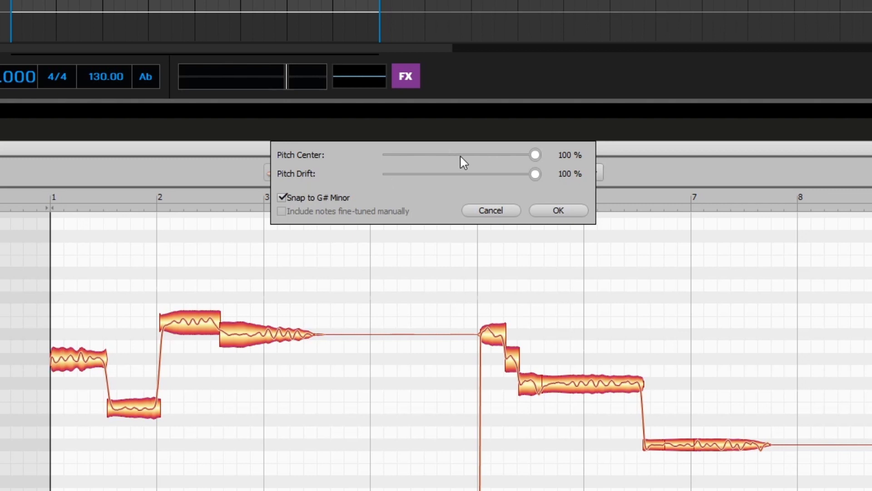
mouse_move(489, 182)
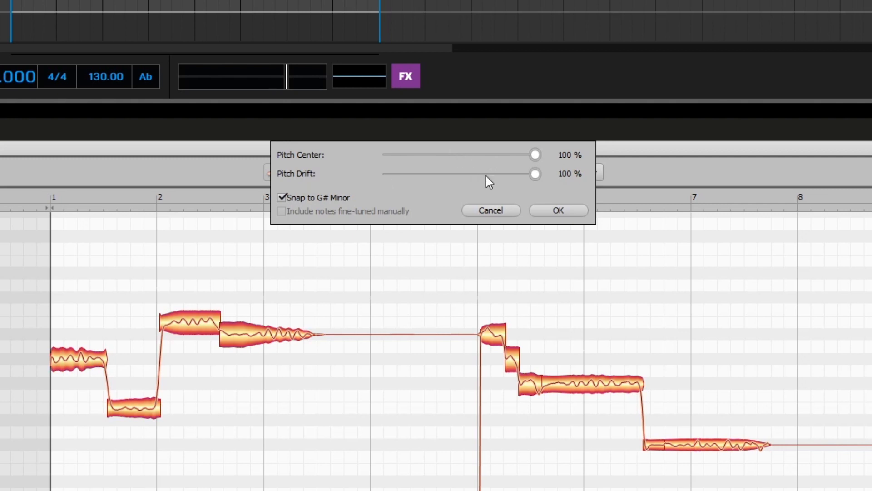
mouse_move(525, 173)
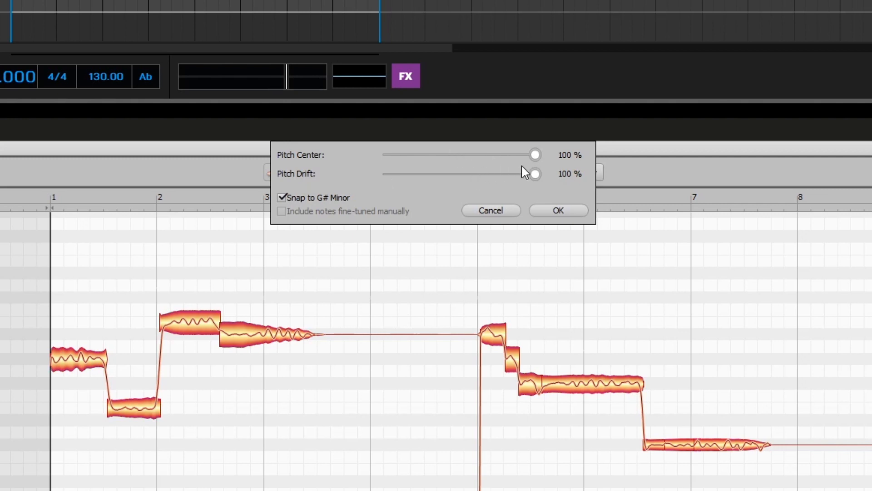
mouse_move(496, 189)
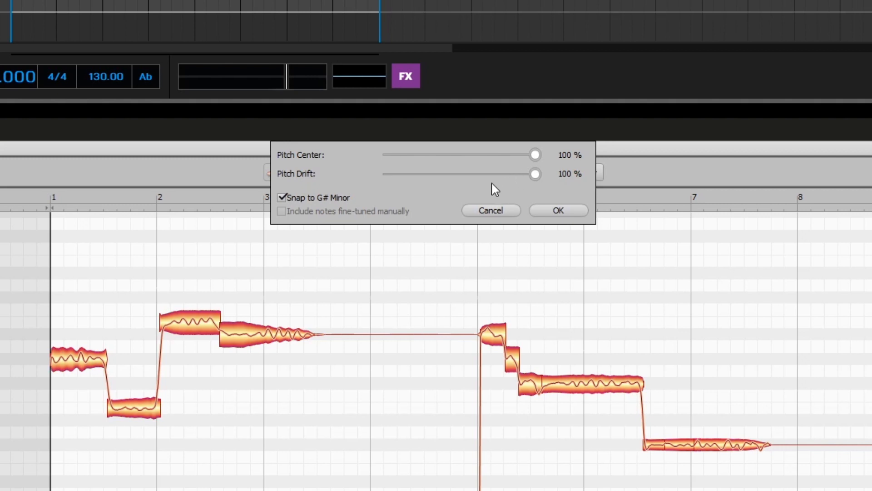
mouse_move(506, 193)
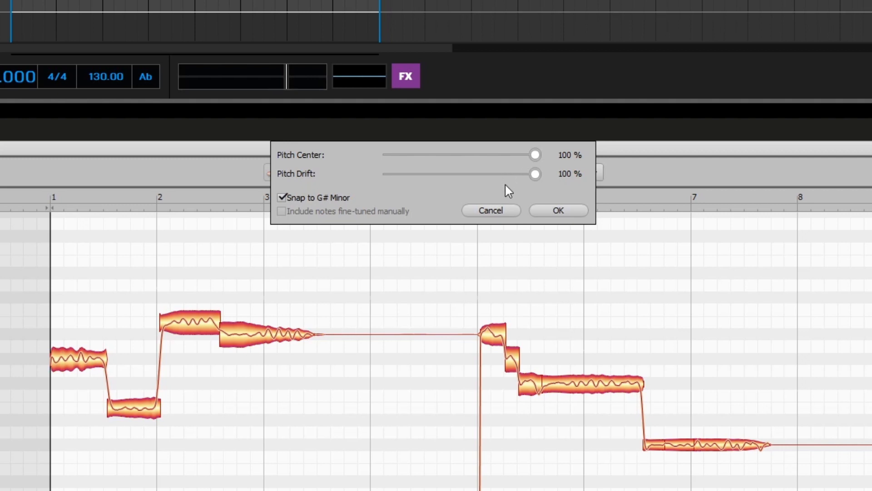
mouse_move(510, 195)
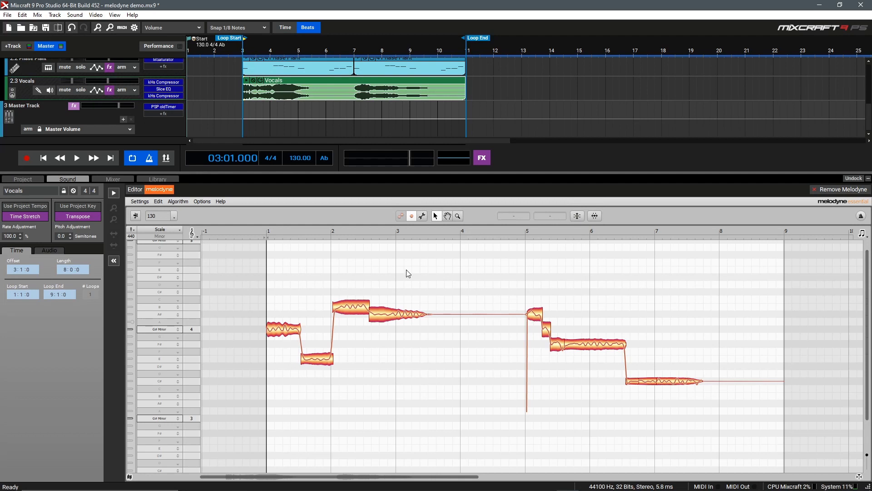
click(76, 158)
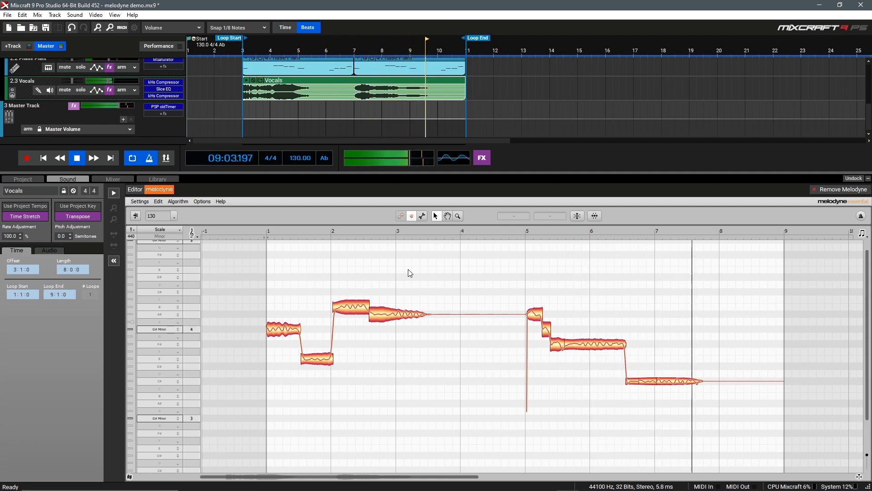
click(76, 159)
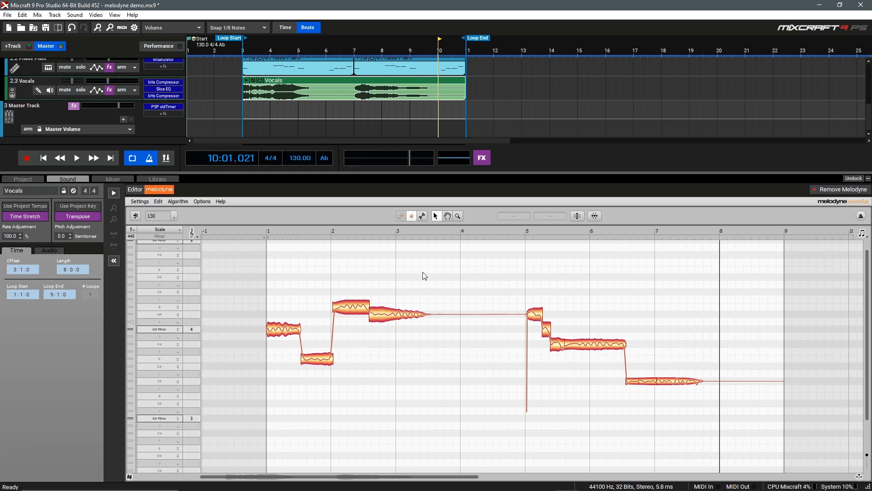
mouse_move(336, 352)
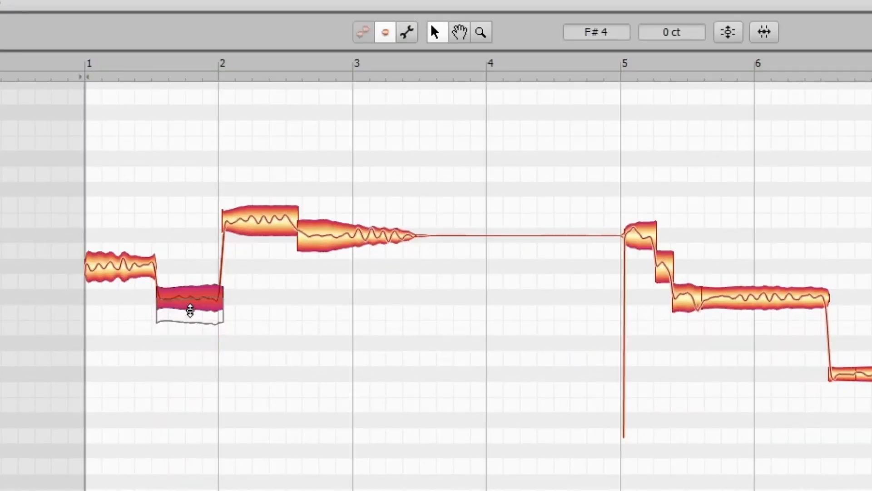
- Drag the second note in bar 1 down to F#4 and deselect it
drag(189, 298, 189, 331)
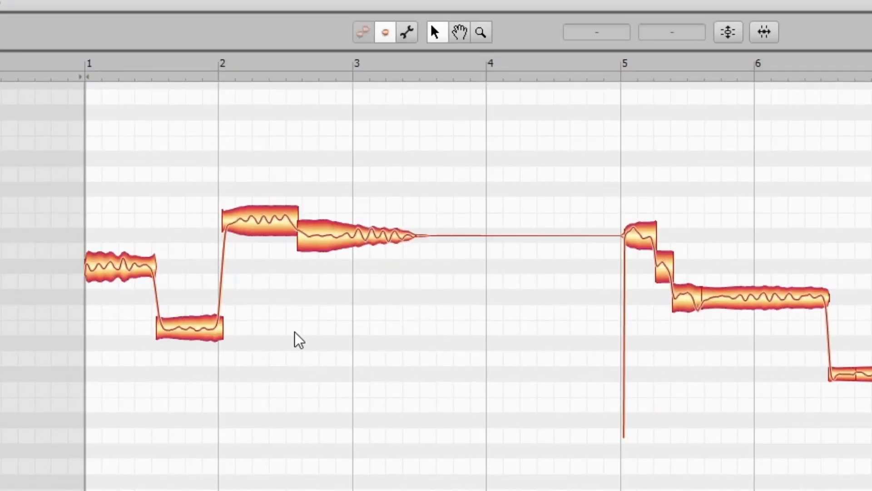
click(194, 49)
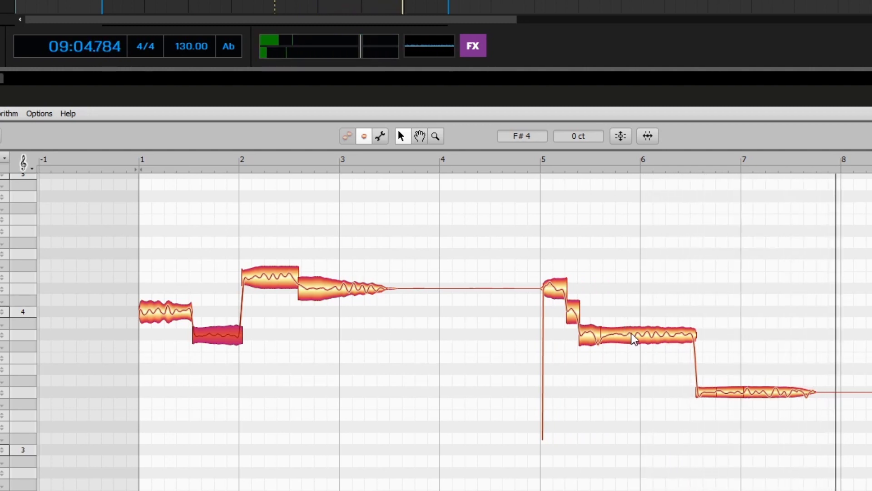
- Drag the long held note in bar 5 down until it reads E4
drag(635, 338, 637, 362)
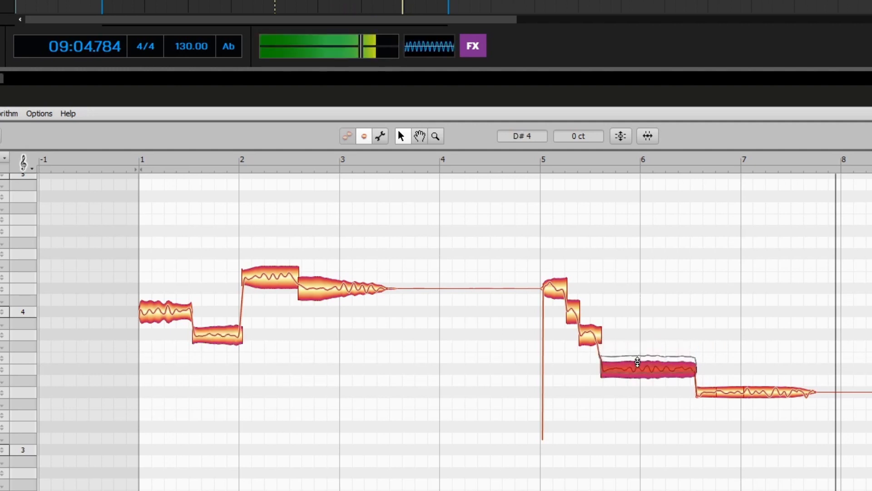
drag(637, 362, 645, 362)
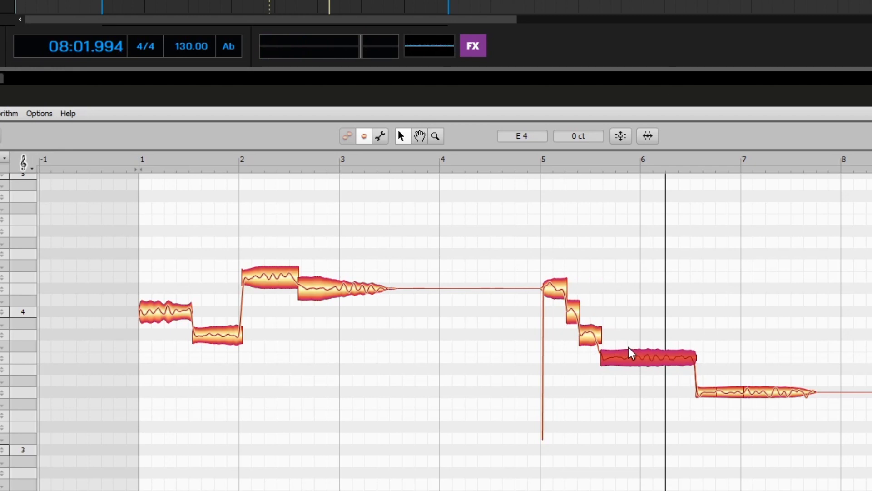
mouse_move(634, 362)
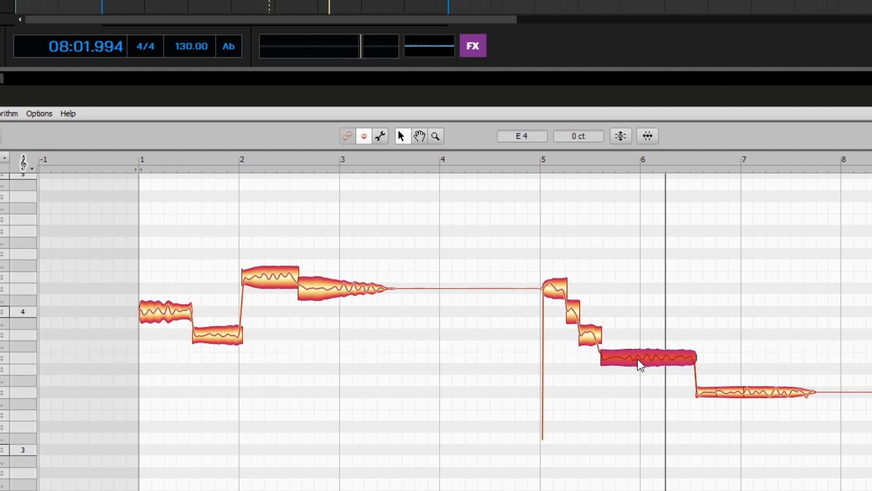
drag(639, 364, 639, 351)
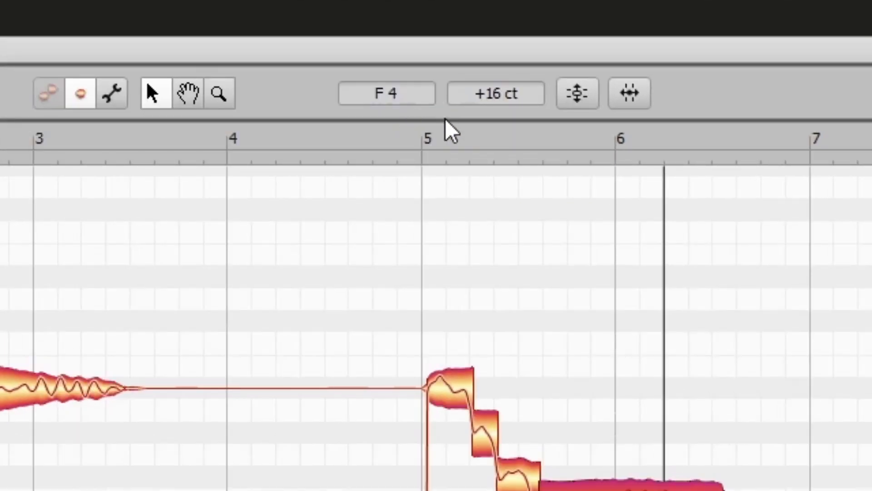
mouse_move(498, 117)
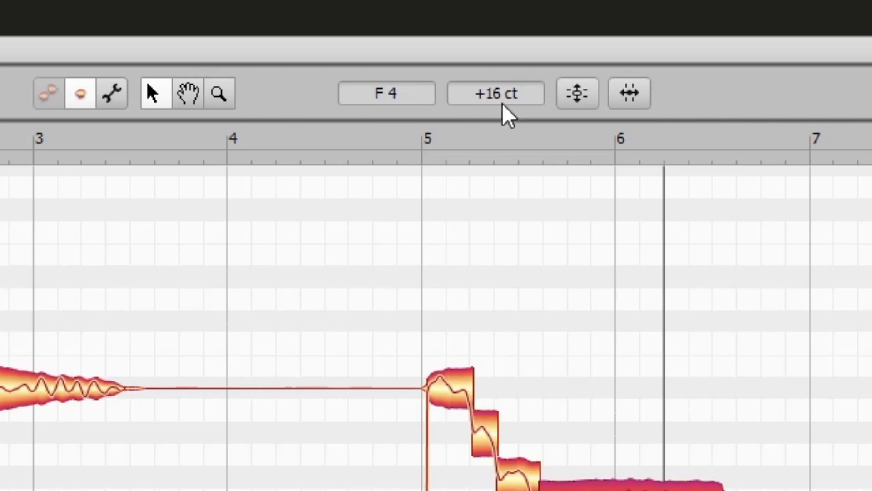
- Zero the long note's cents offset so it reads exactly F4 at 0 ct
click(496, 93)
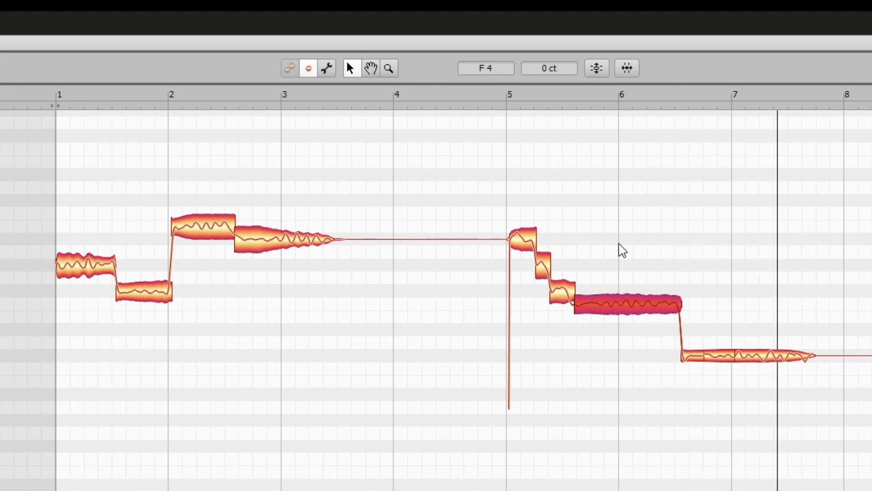
mouse_move(683, 285)
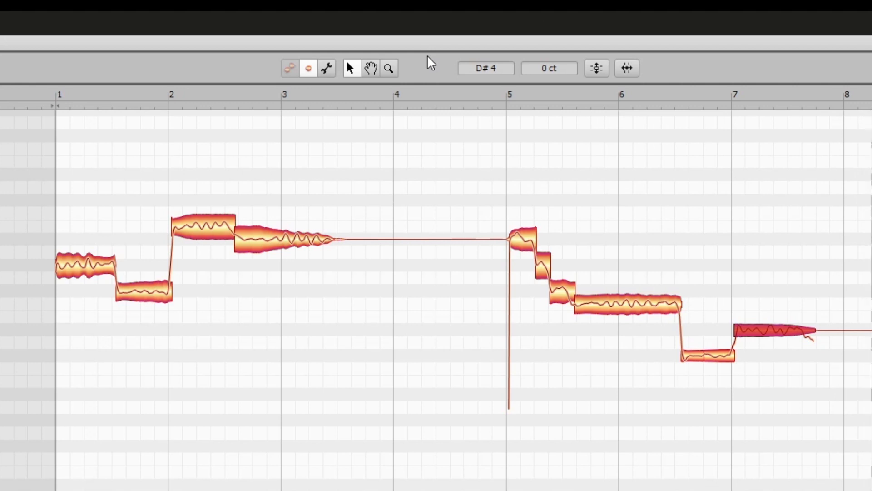
mouse_move(418, 187)
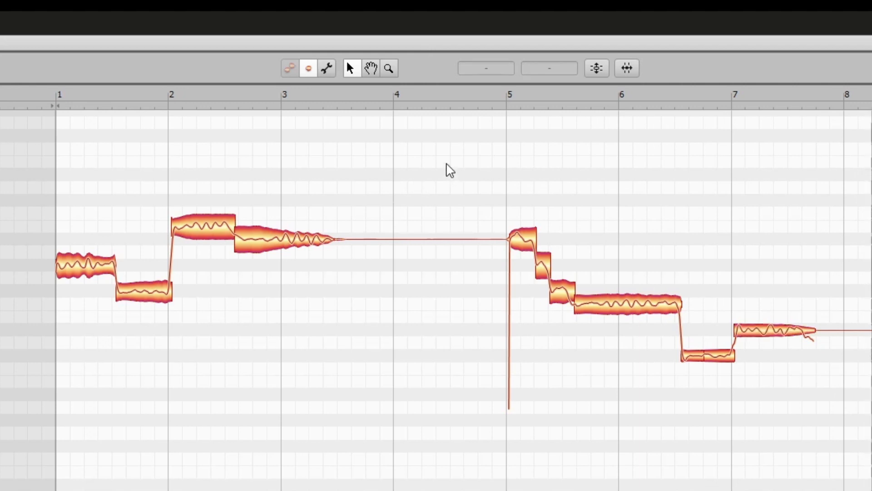
mouse_move(461, 165)
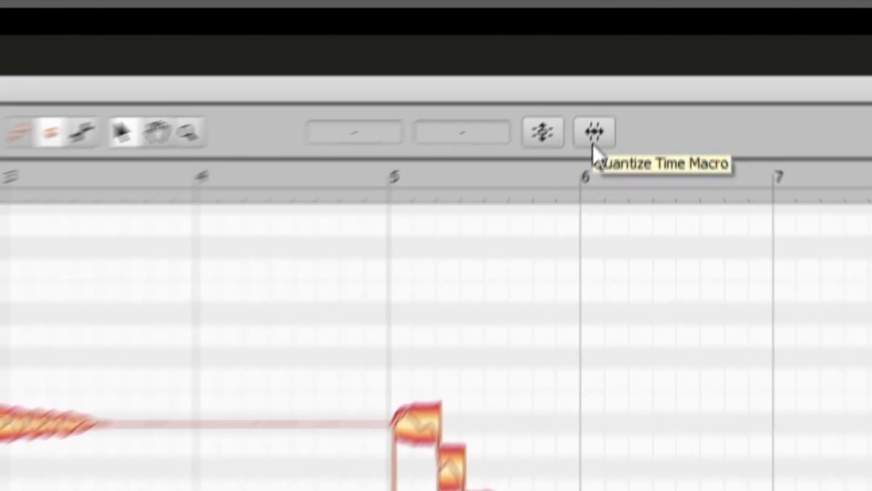
- Apply time quantize with Auto groove at 67% intensity
click(592, 132)
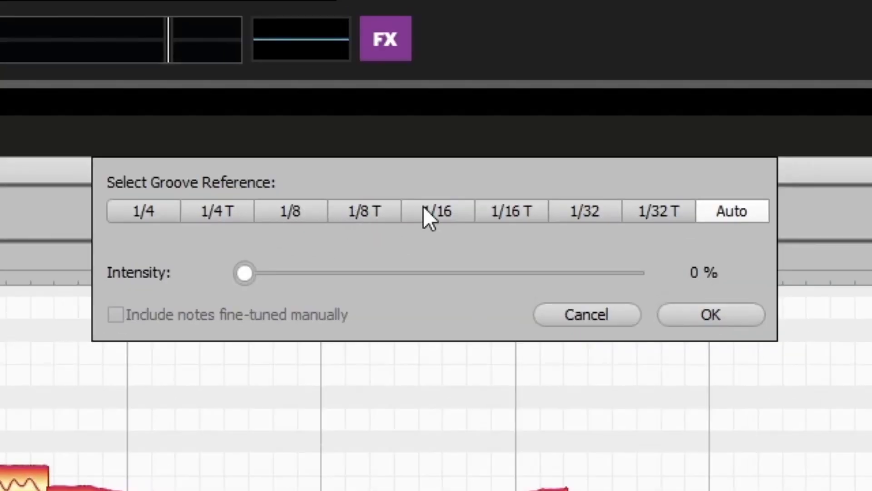
mouse_move(480, 226)
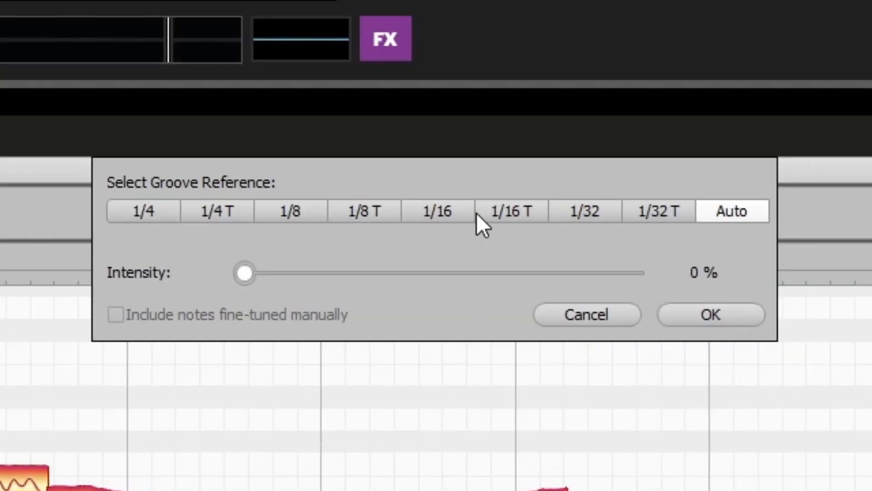
mouse_move(704, 242)
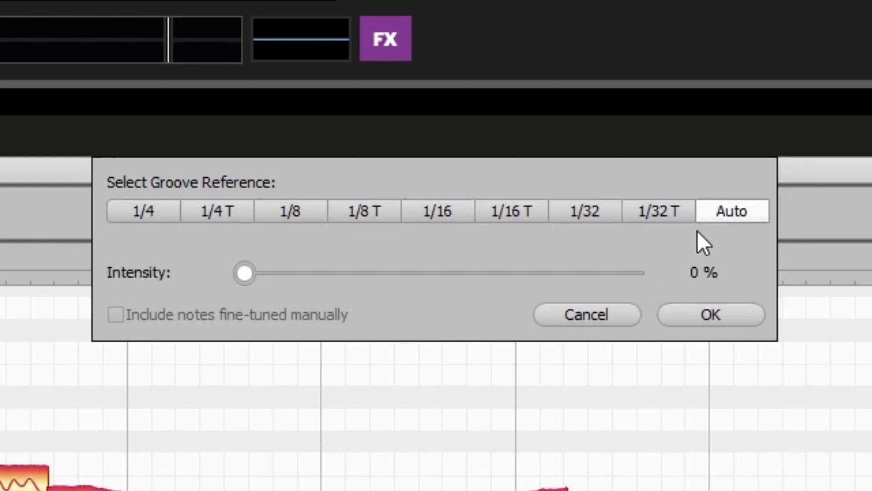
mouse_move(250, 273)
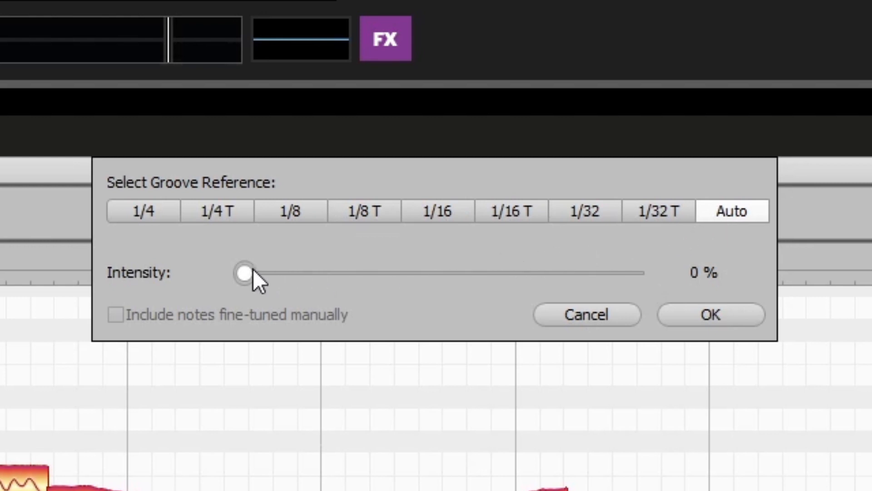
drag(243, 273, 507, 273)
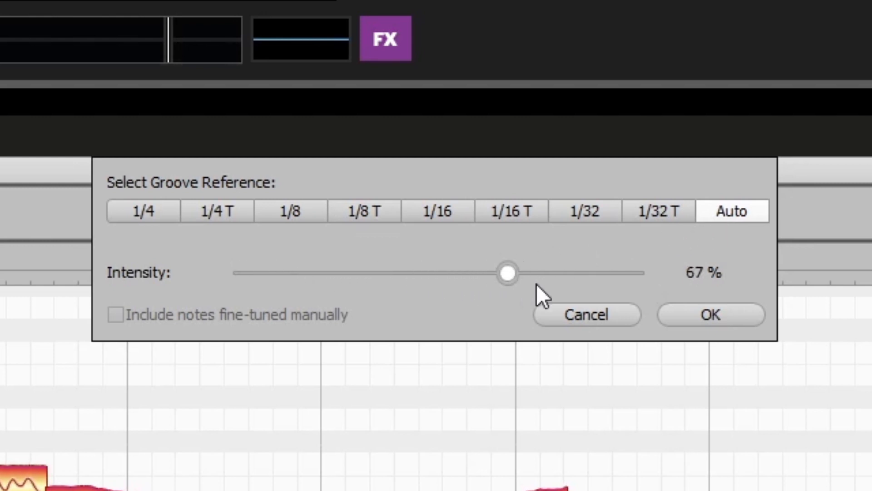
click(710, 315)
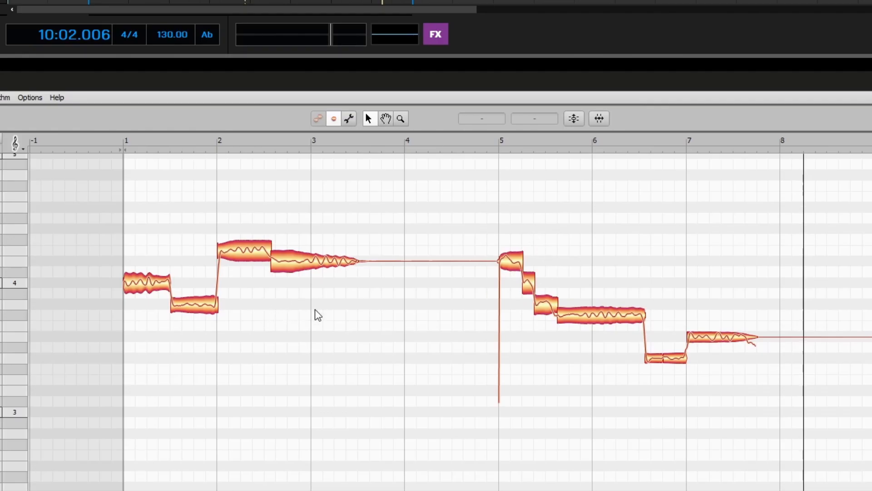
mouse_move(472, 308)
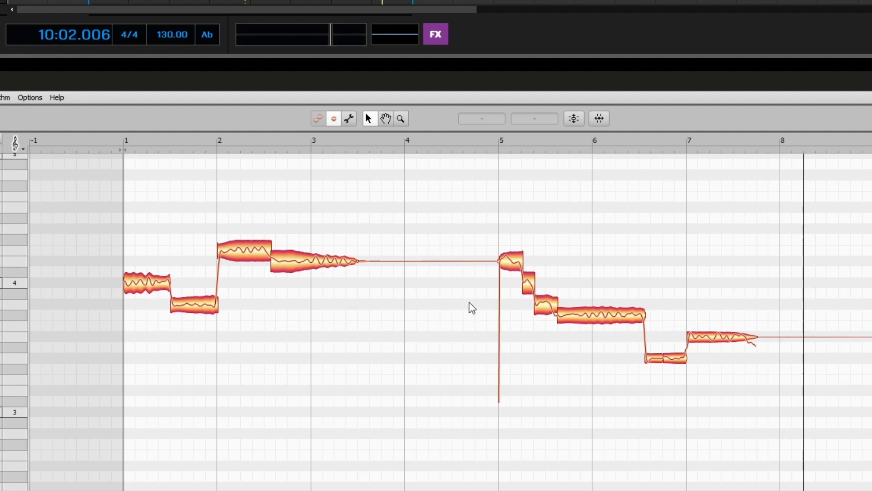
mouse_move(387, 313)
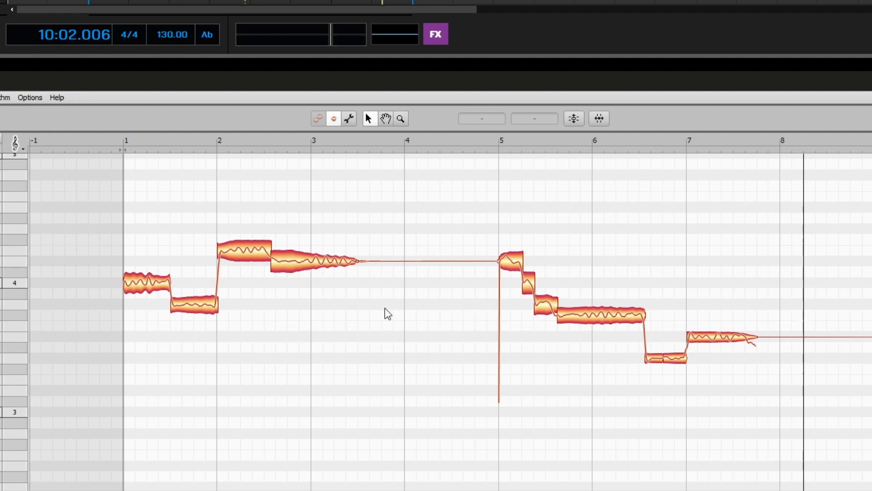
mouse_move(381, 318)
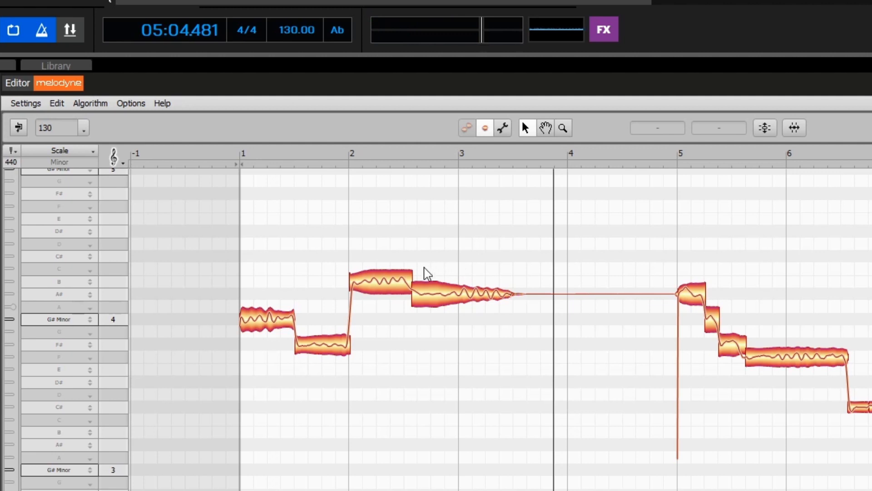
- Select the sustained note after bar 2 and show its Reset Individual Edits options
click(384, 283)
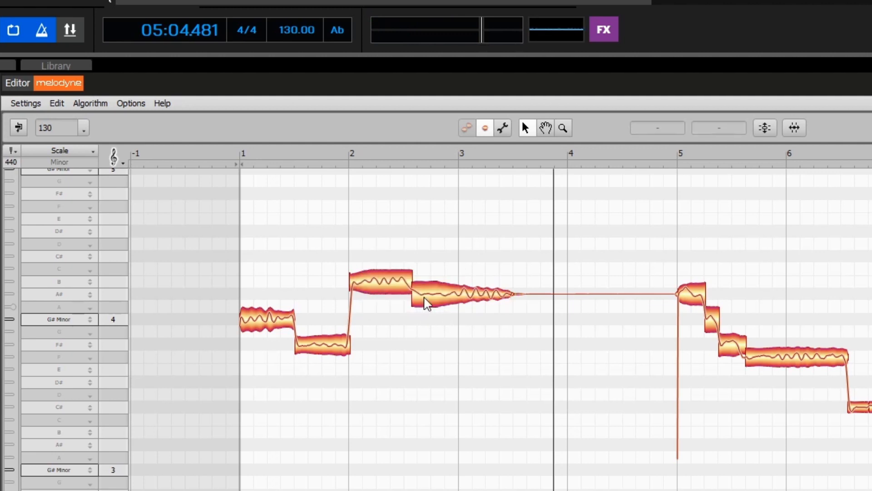
right_click(426, 303)
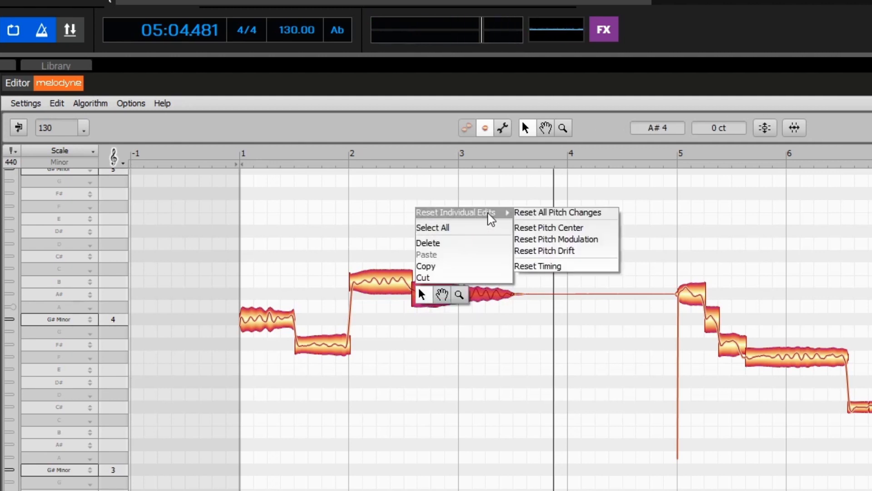
mouse_move(558, 213)
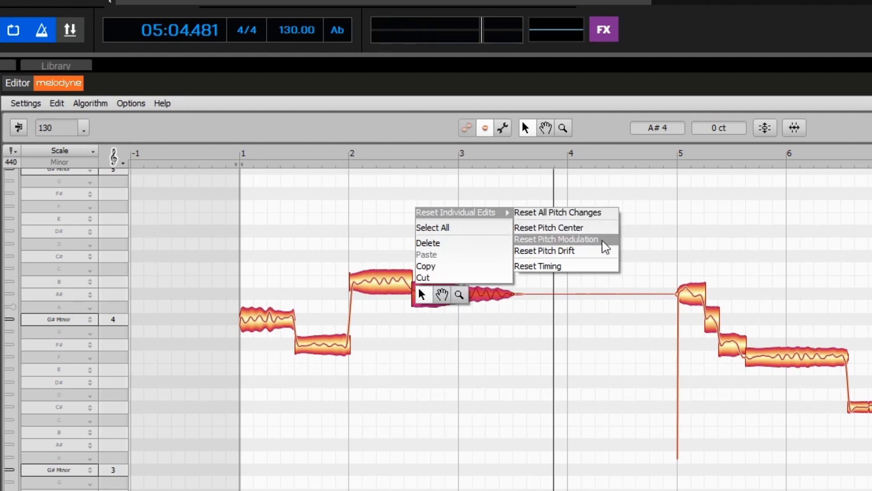
mouse_move(591, 278)
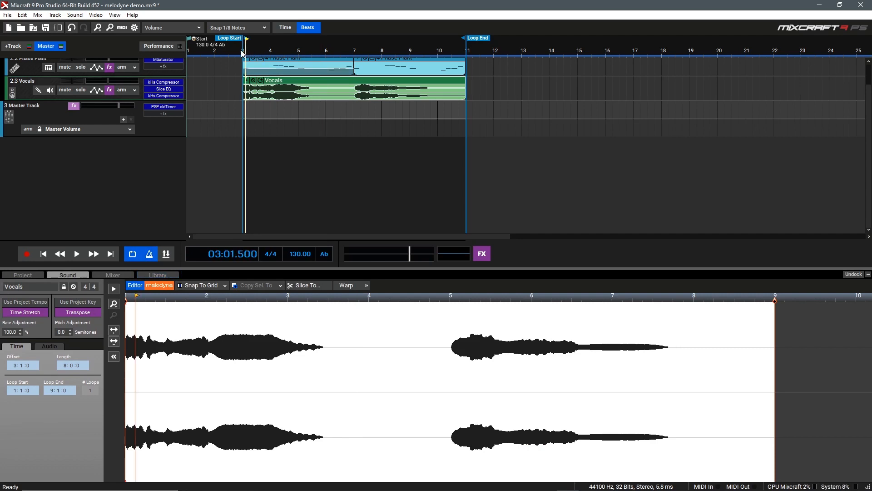
- Switch the Sound tab's clip editor back to the Melodyne view of the vocals
click(158, 240)
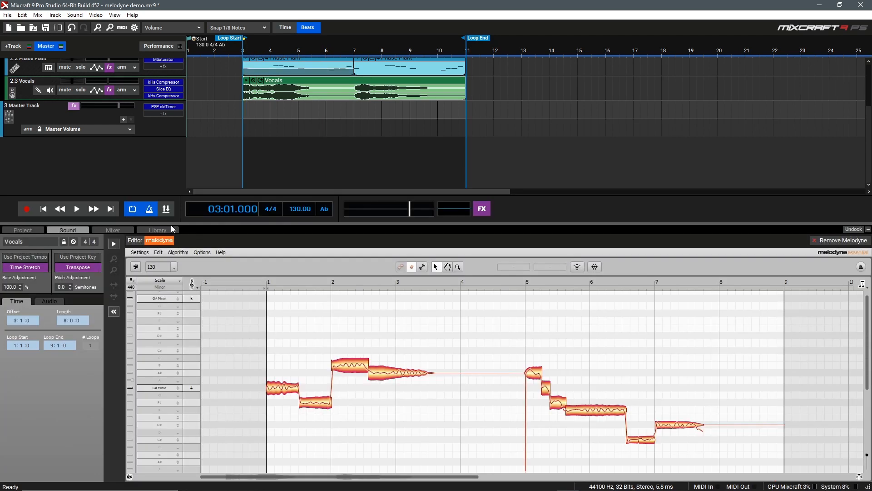